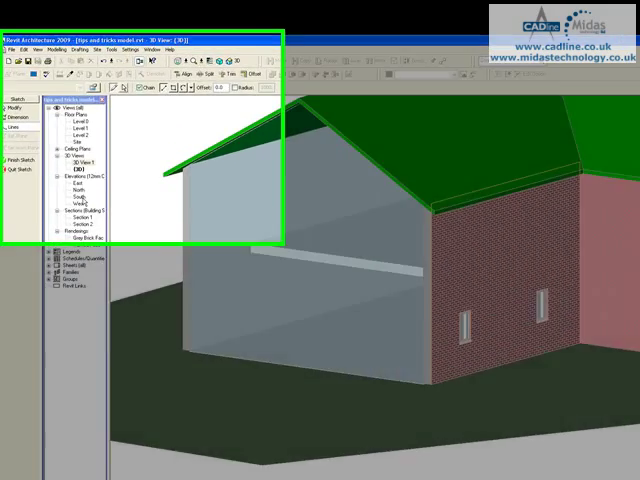
- On the brick West elevation, sketch a horizontal split line between the two windows
double_click(177, 379)
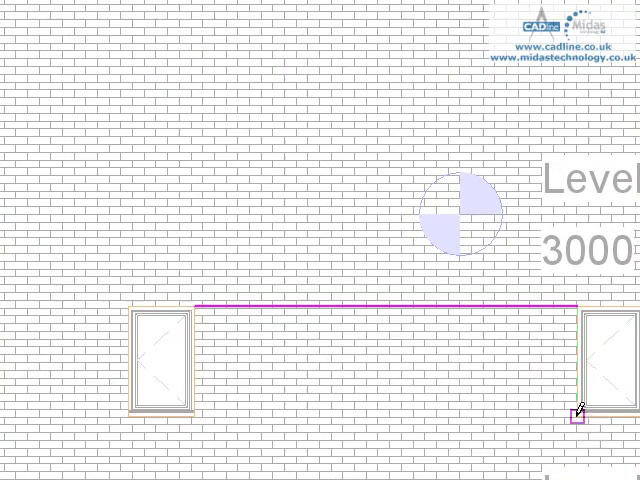
click(198, 415)
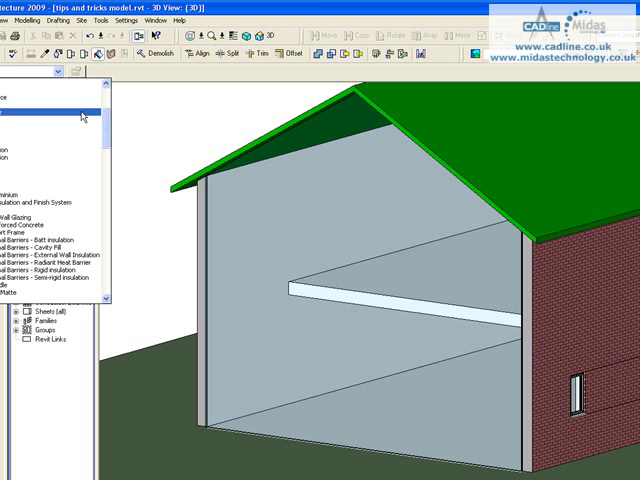
- Paint the split-off wall face region with a different material from the material list
scroll(down, 3)
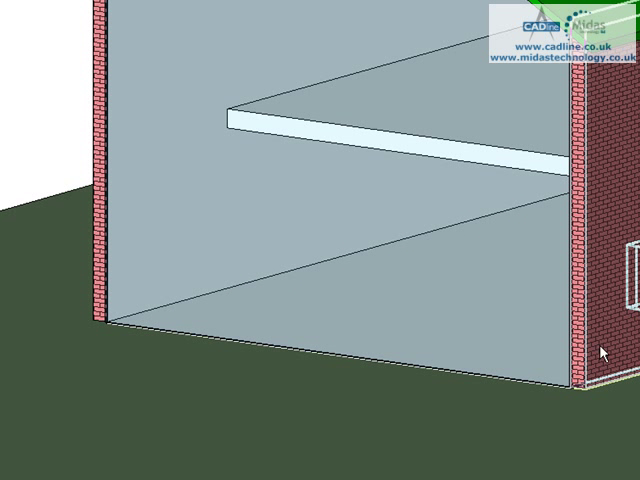
mouse_move(595, 388)
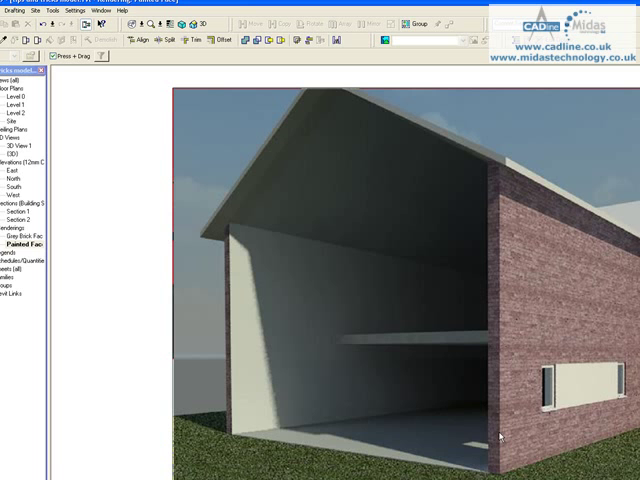
mouse_move(587, 408)
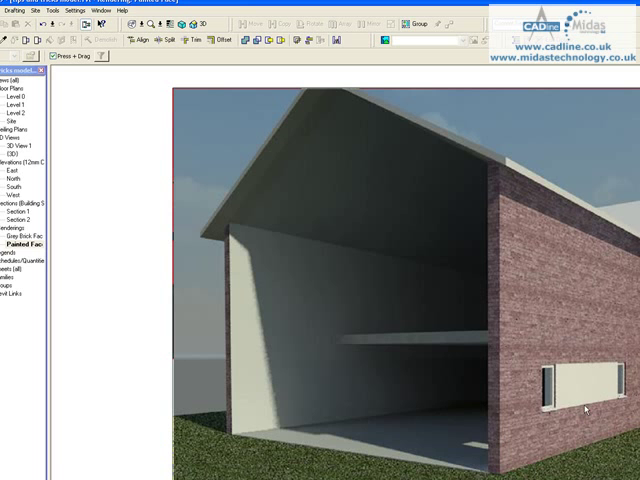